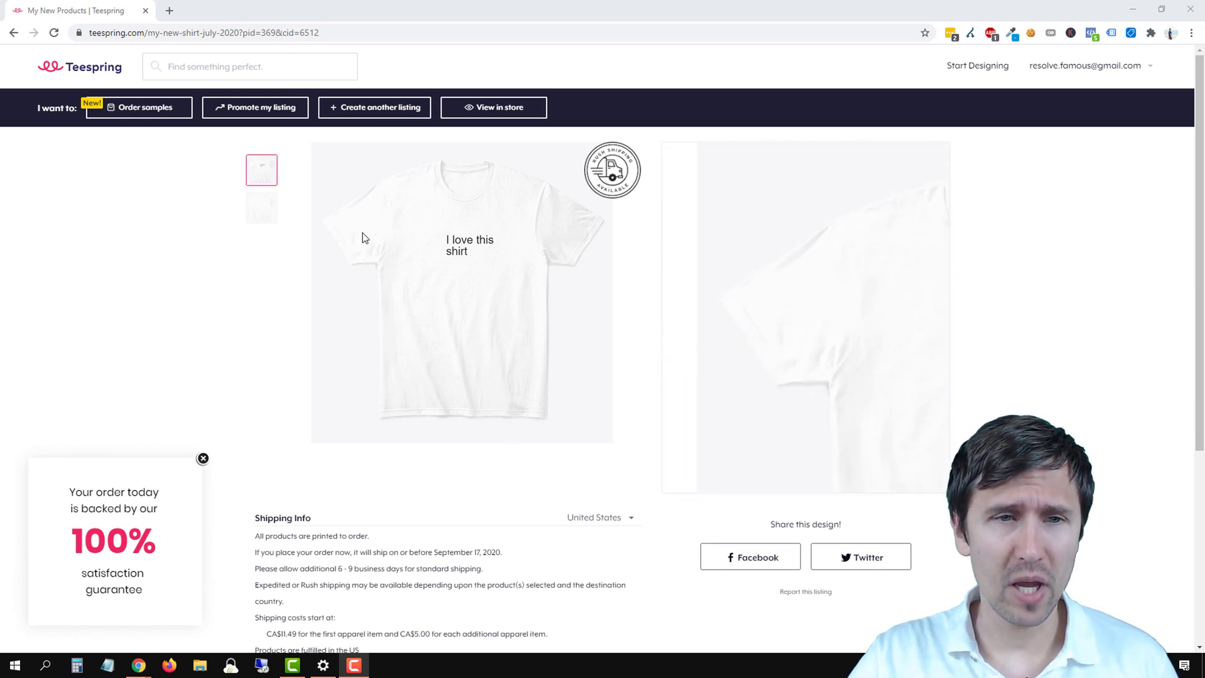
- View the back then front of the tee and open the front thumbnail in its own tab
left_click(261, 207)
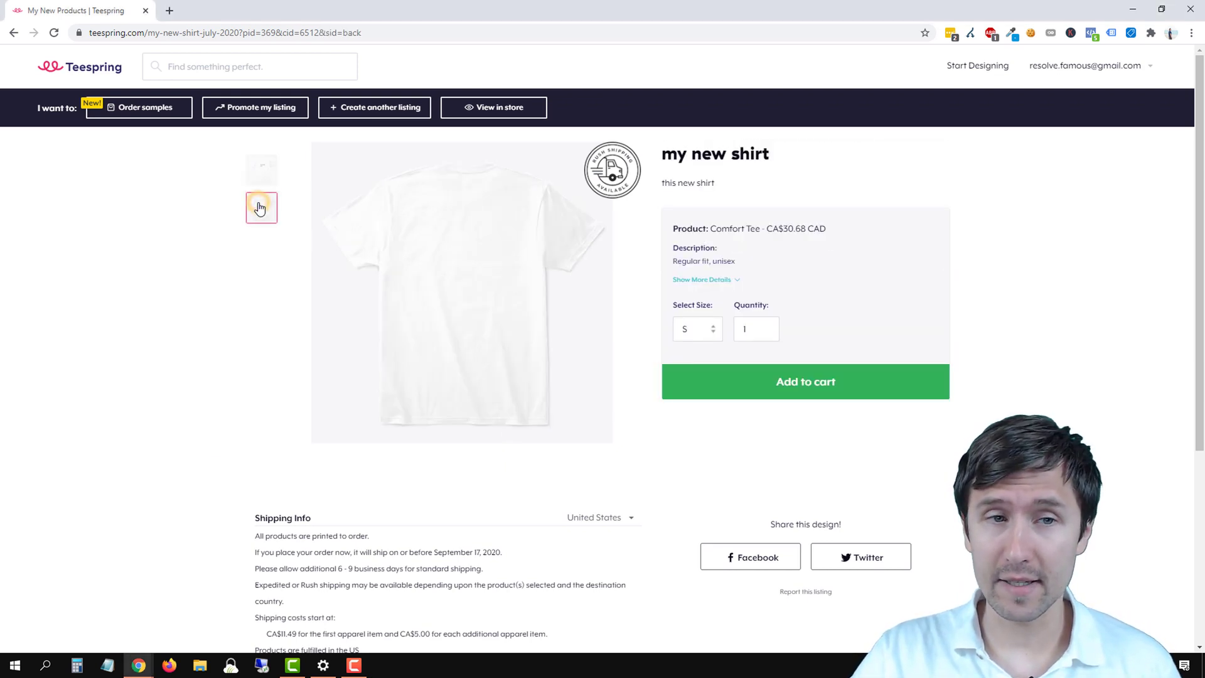
left_click(261, 169)
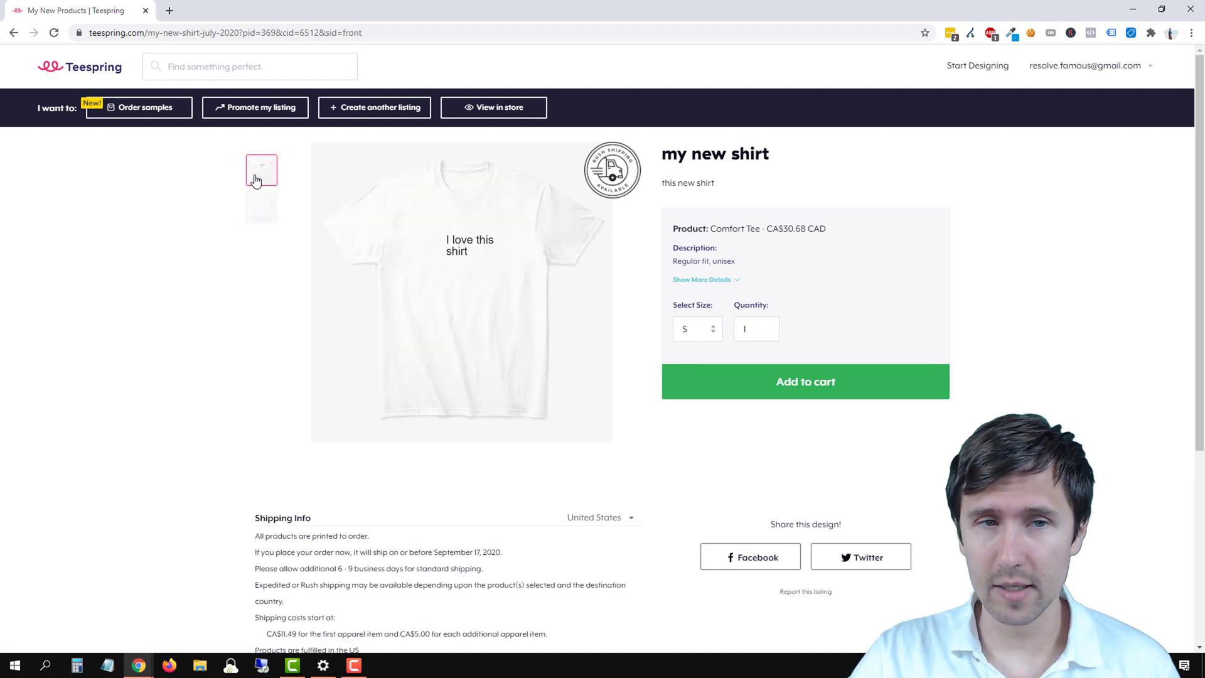
left_click(261, 169)
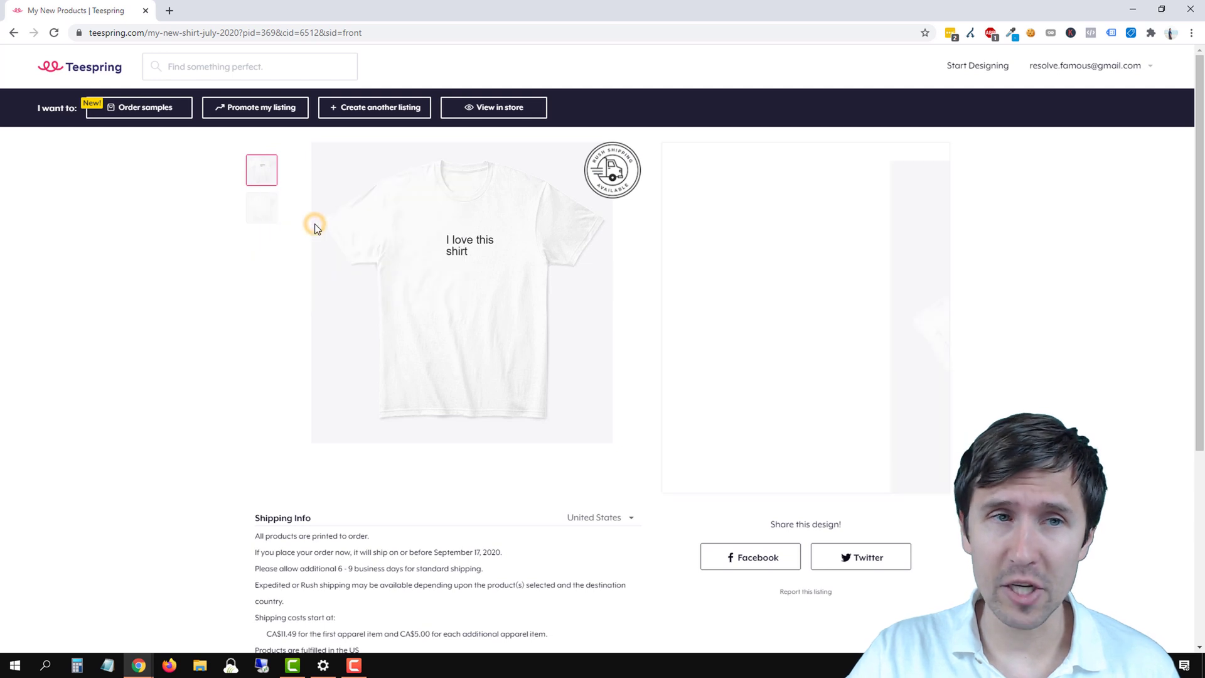
left_click(168, 10)
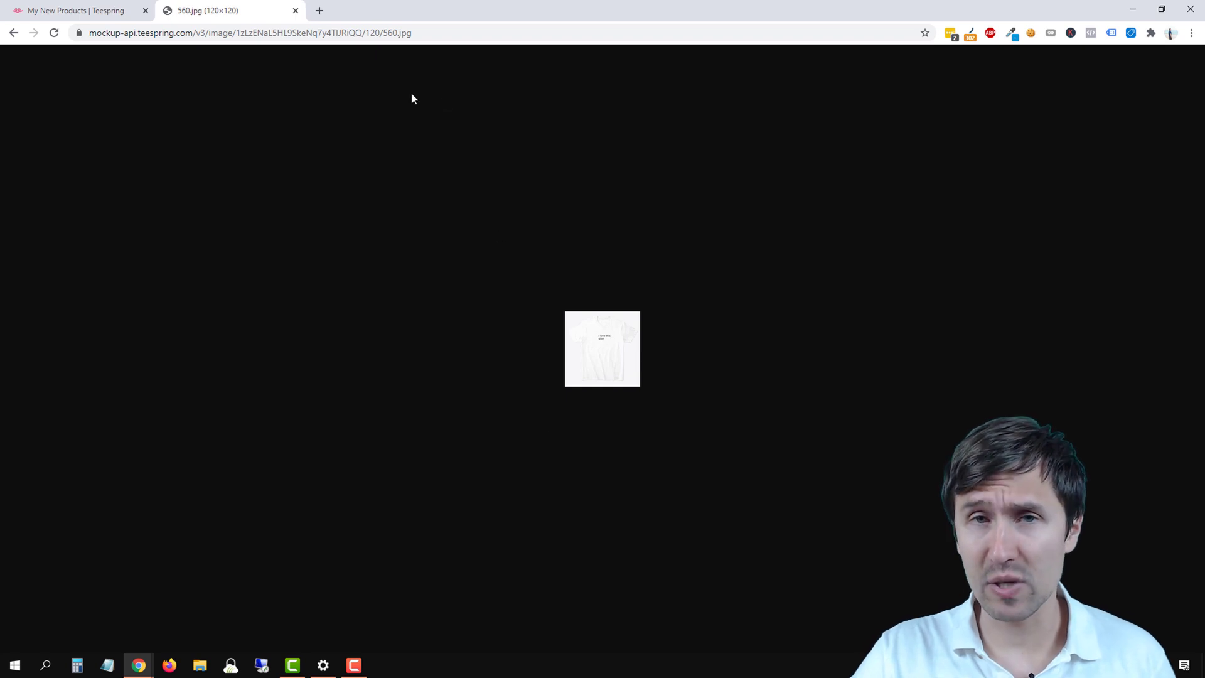
- Edit the image address so the front mock-up reloads at 1000x1000
double_click(397, 33)
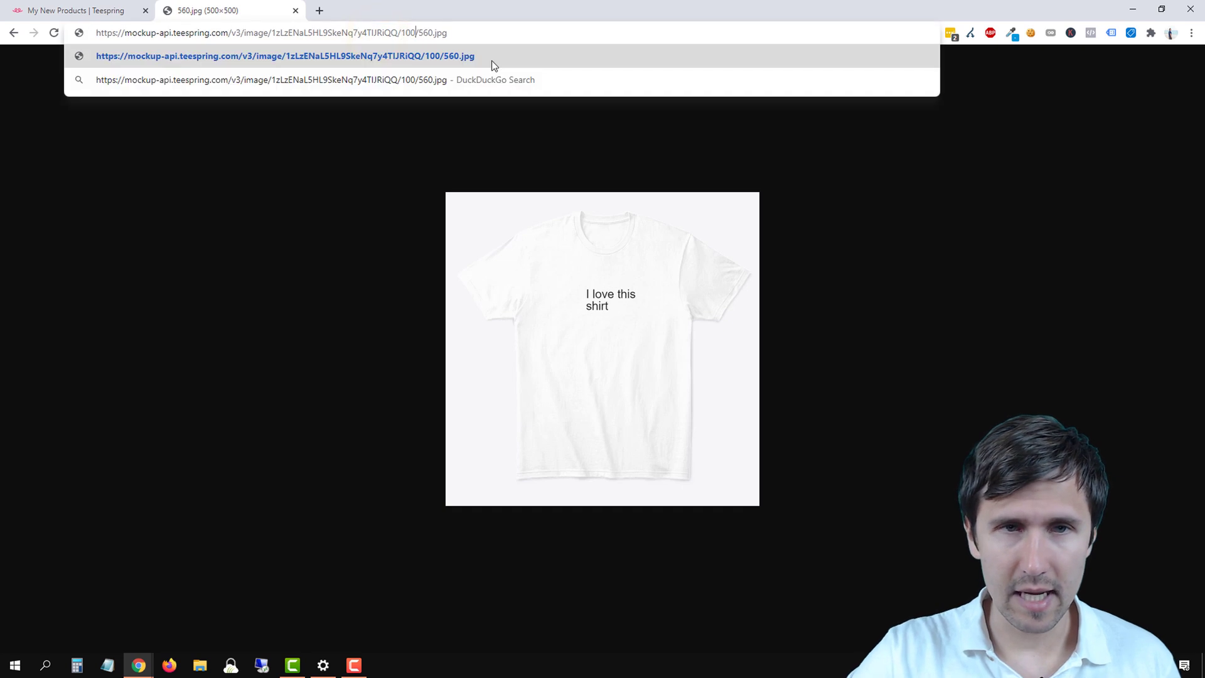
key("Enter")
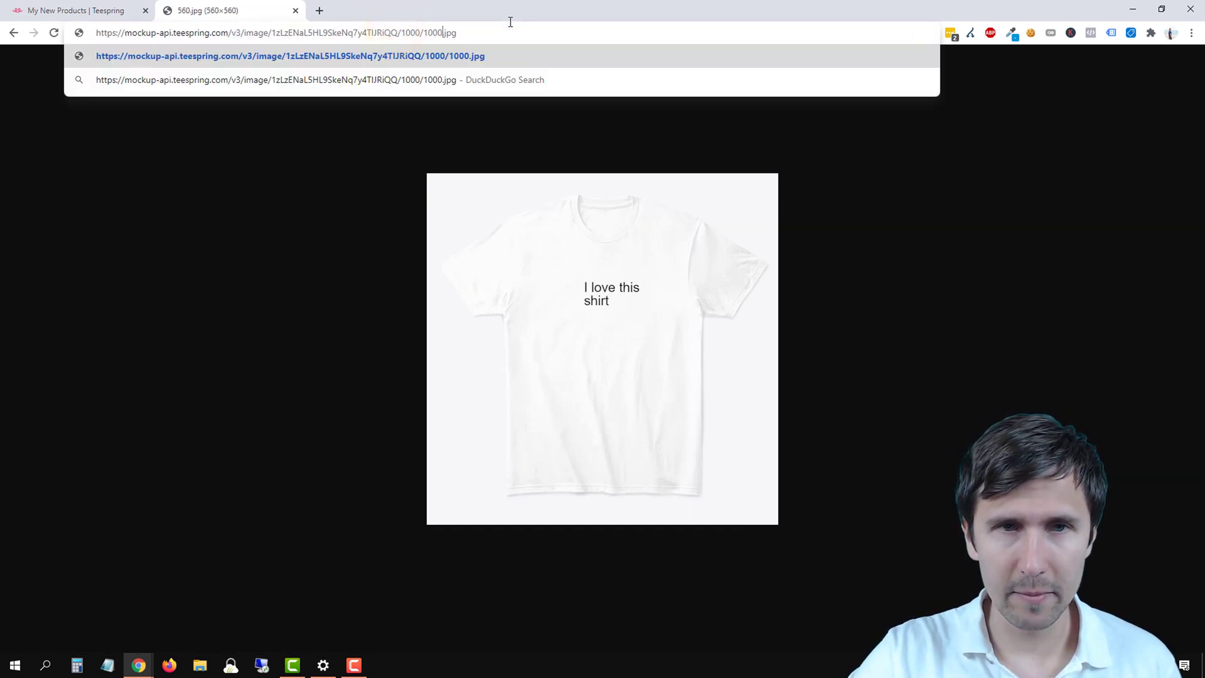
key("Enter")
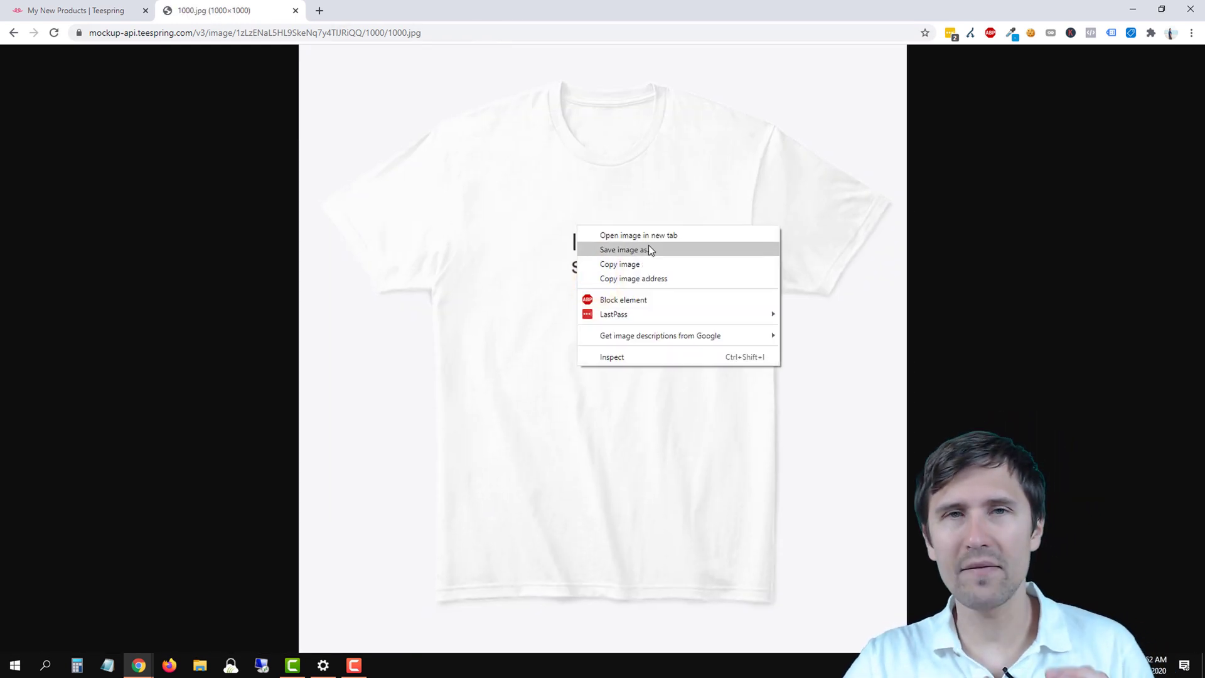
mouse_move(628, 253)
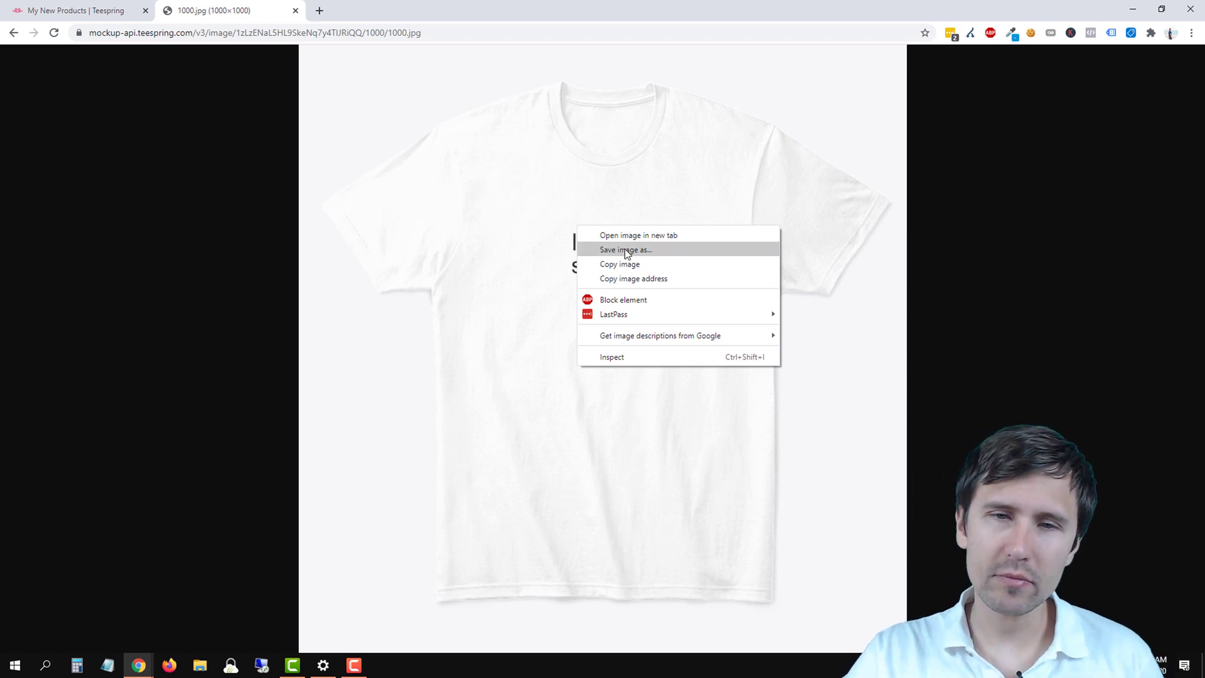
mouse_move(248, 329)
type("n")
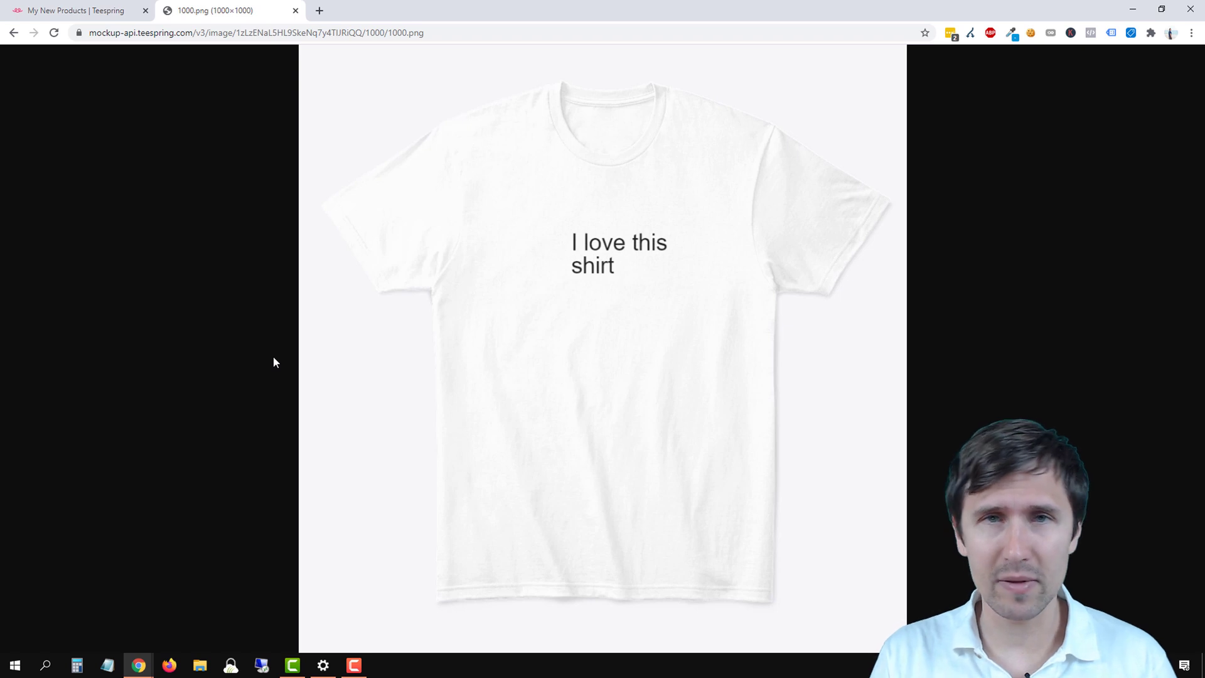
mouse_move(489, 46)
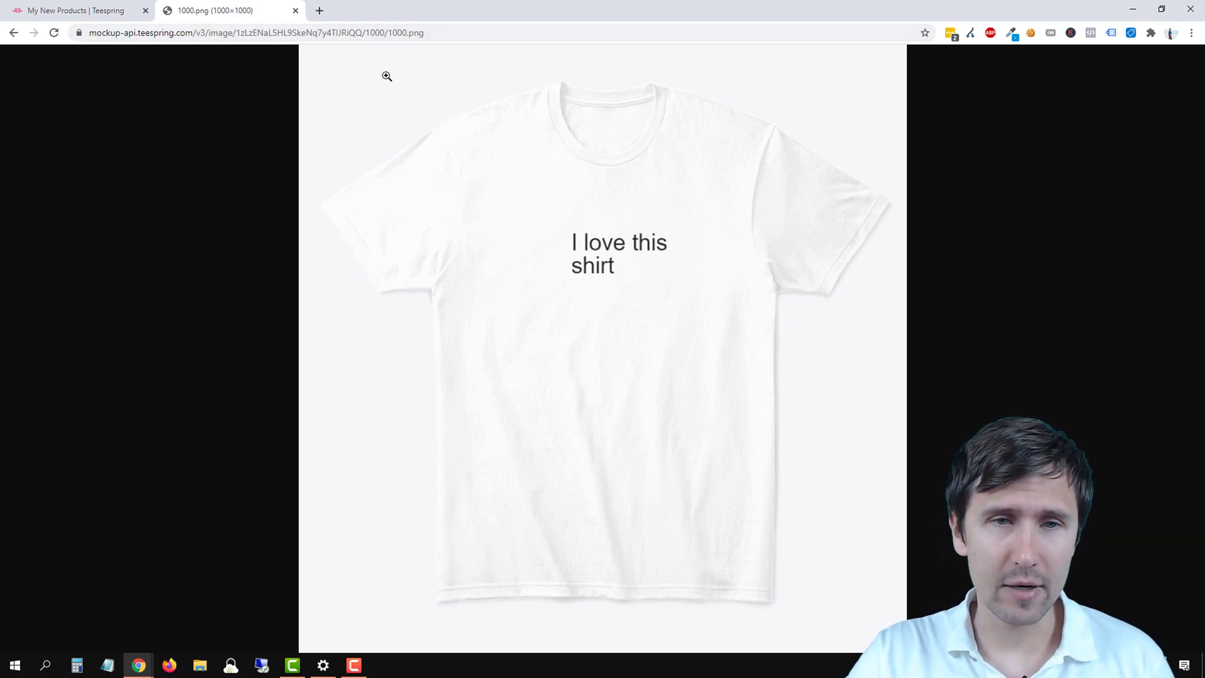
mouse_move(703, 470)
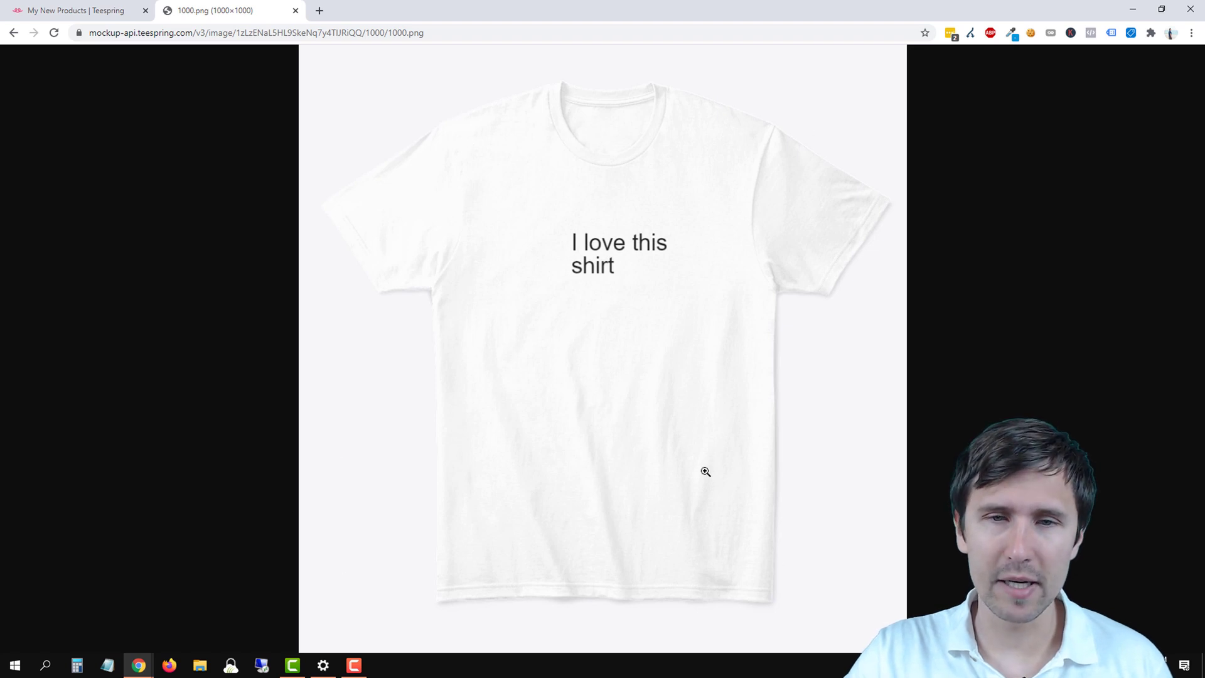
mouse_move(305, 295)
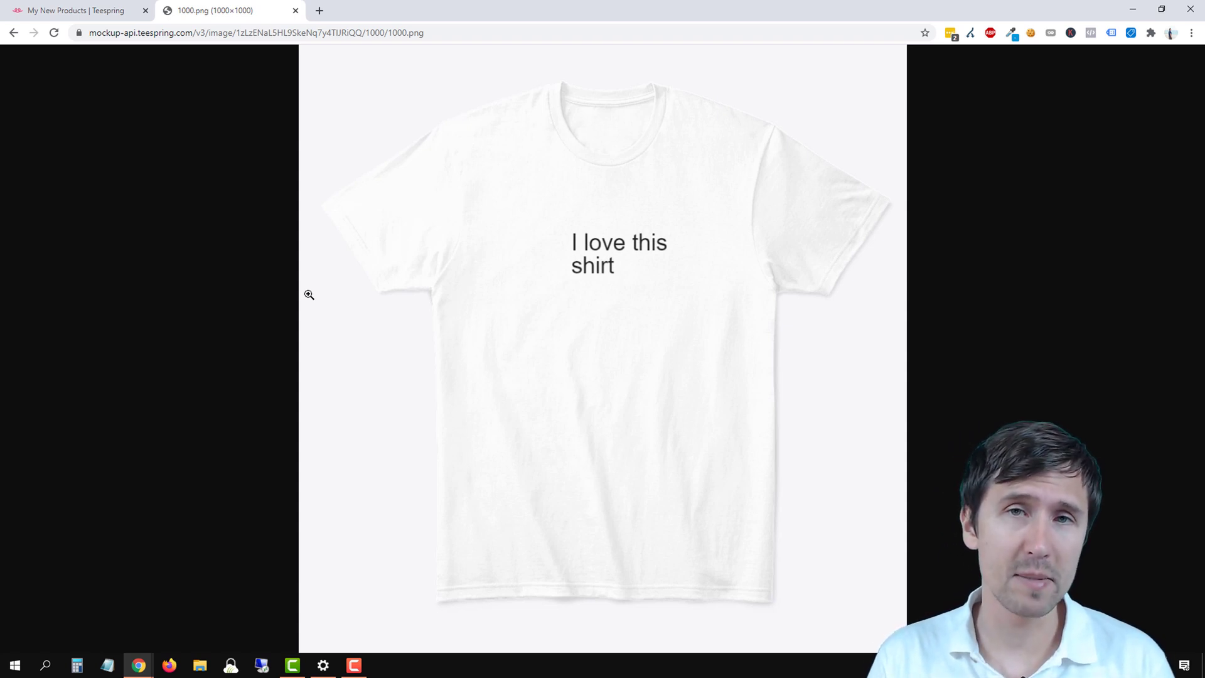
- From the product page, open the back thumbnail in its own tab and reload it at 560x560
left_click(75, 10)
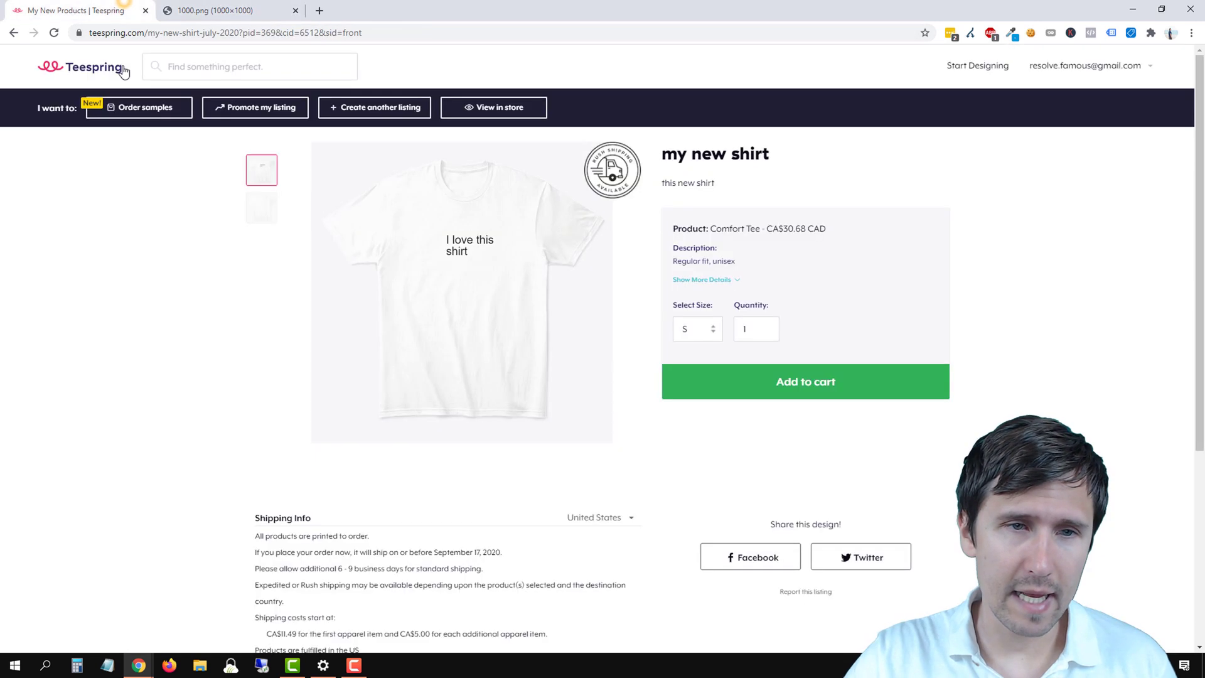
left_click(261, 209)
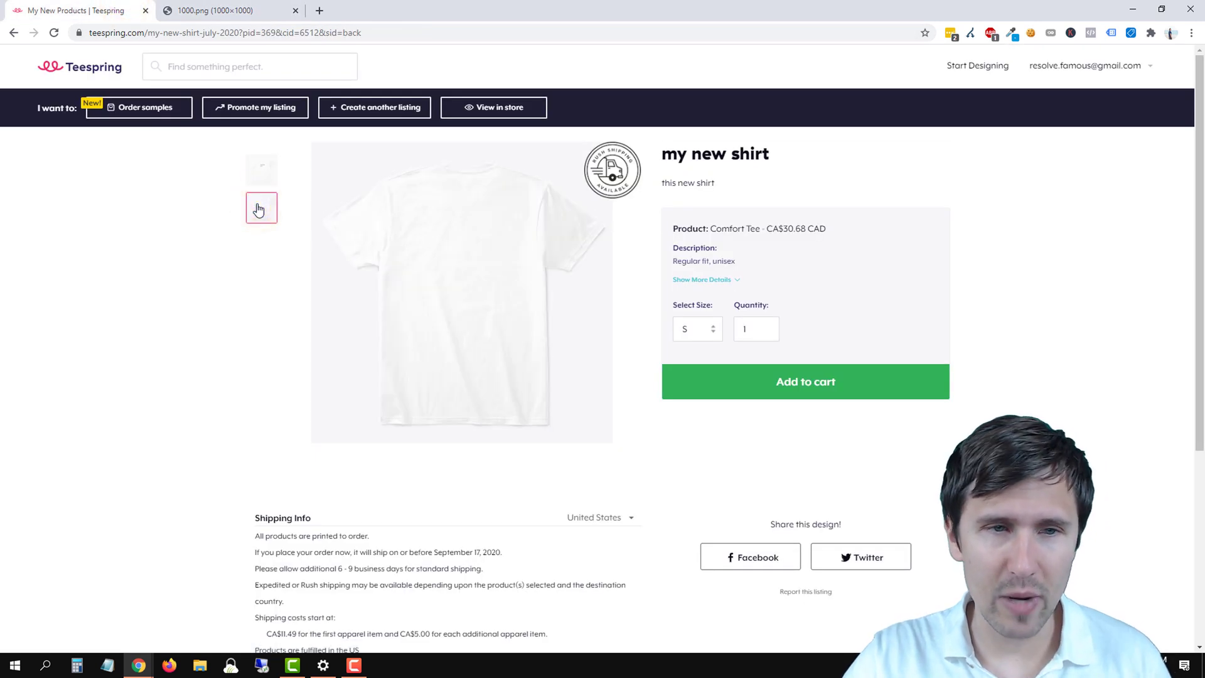
left_click(220, 10)
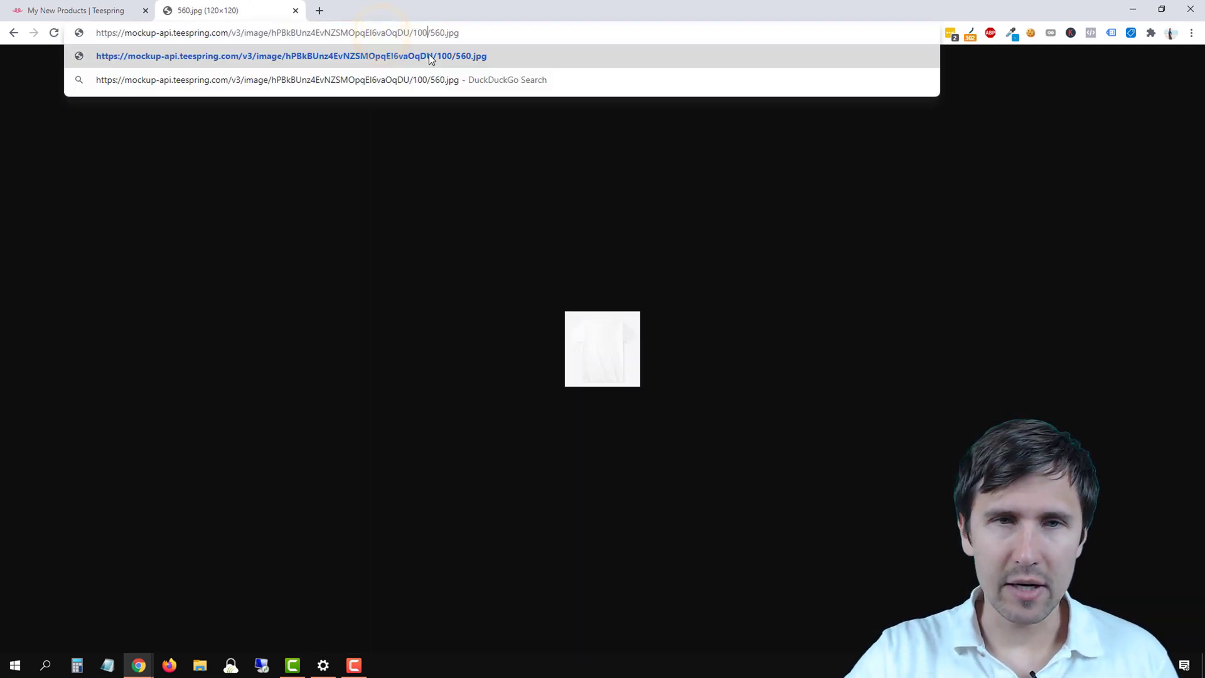
key("Enter")
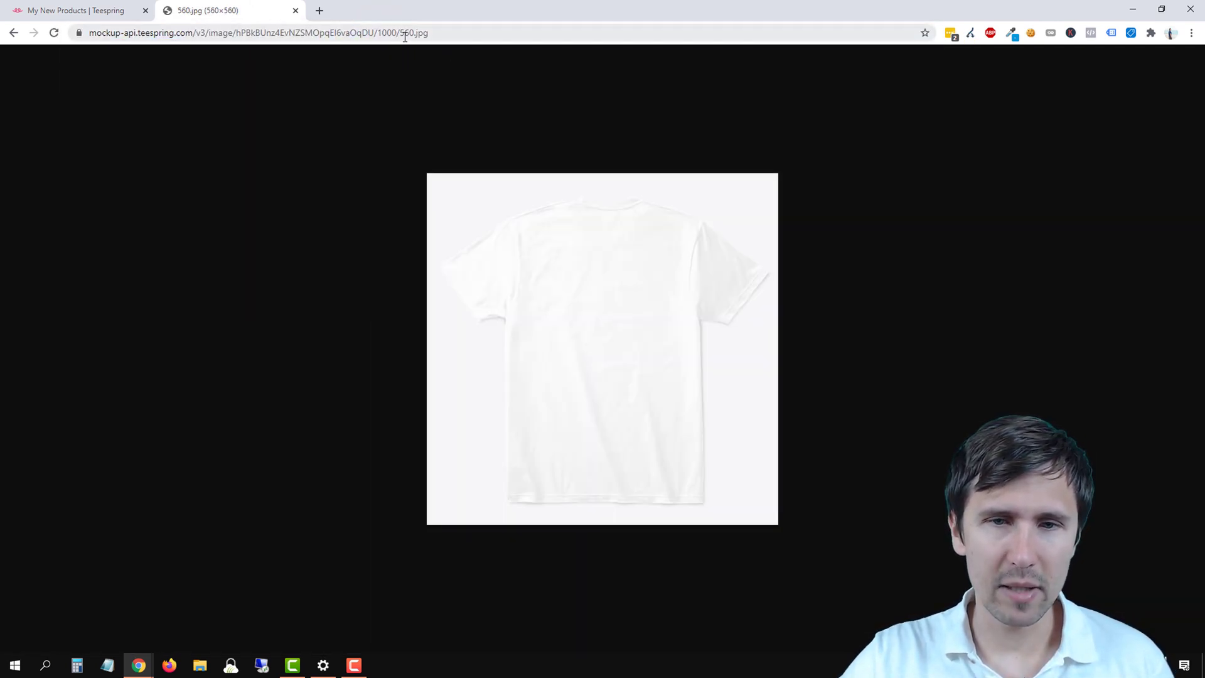
mouse_move(322, 312)
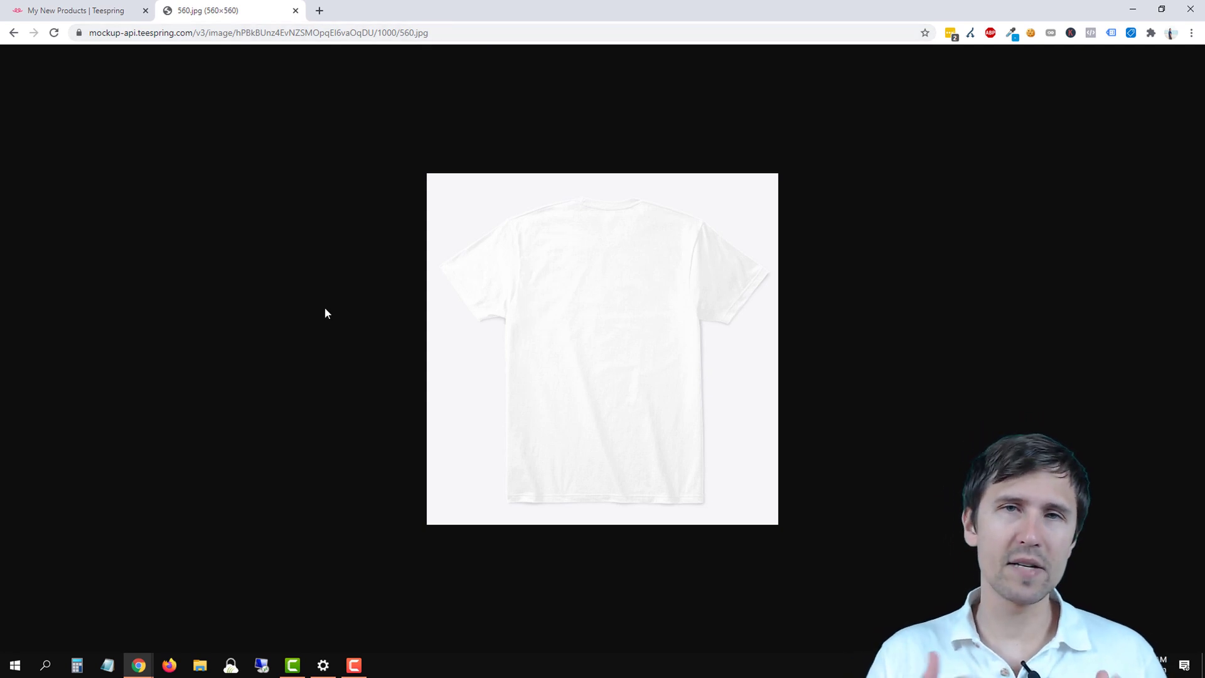